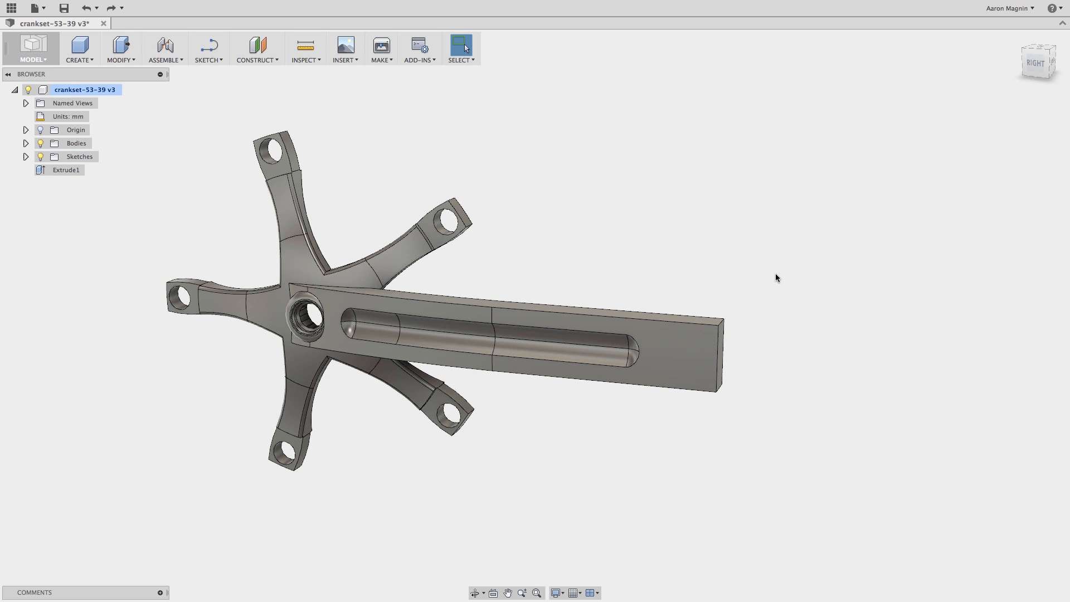
{"action": "mouse_move", "coordinate": [769, 210]}
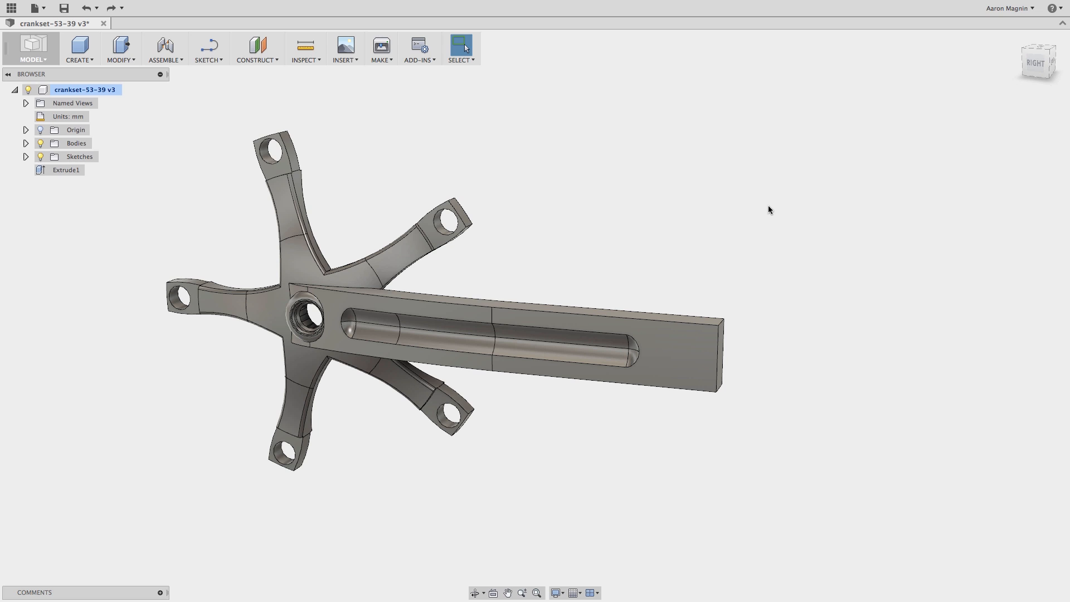
Step: Start the Fillet command from the marking menu's Modify group
{"action": "right_click", "coordinate": [769, 210]}
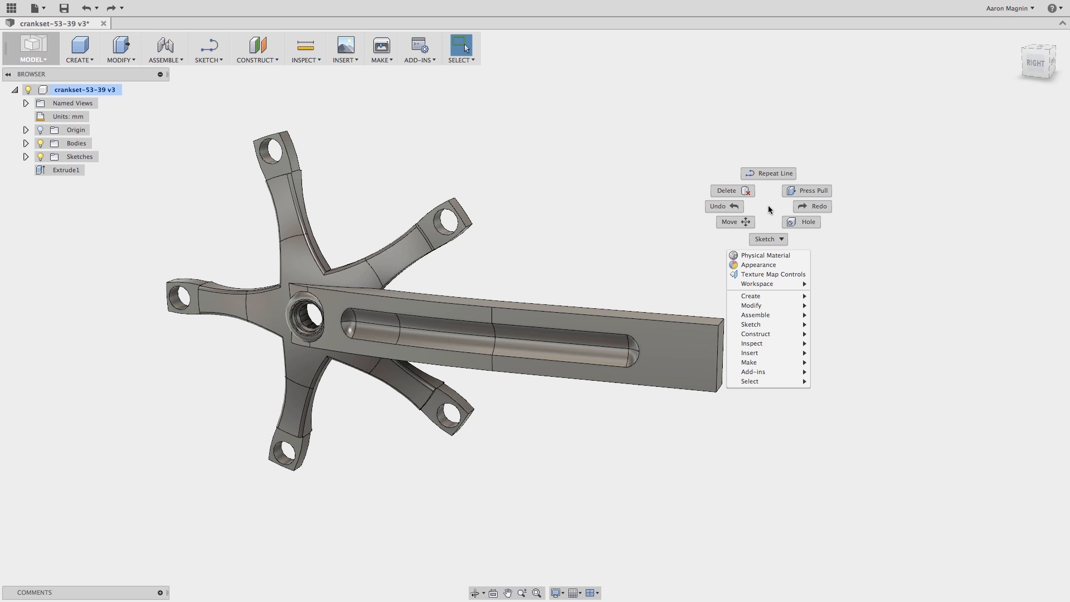
{"action": "left_click", "coordinate": [770, 210]}
{"action": "type", "text": "12"}
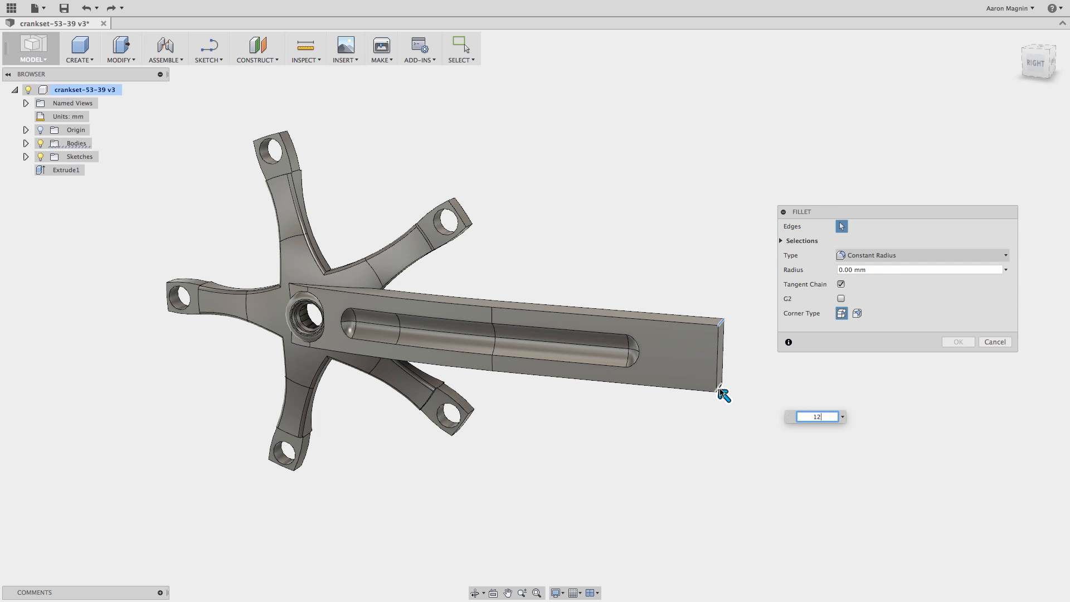
Step: Apply a 12 mm fillet to the arm's square free end, giving it a rounded tip
{"action": "left_click", "coordinate": [956, 341]}
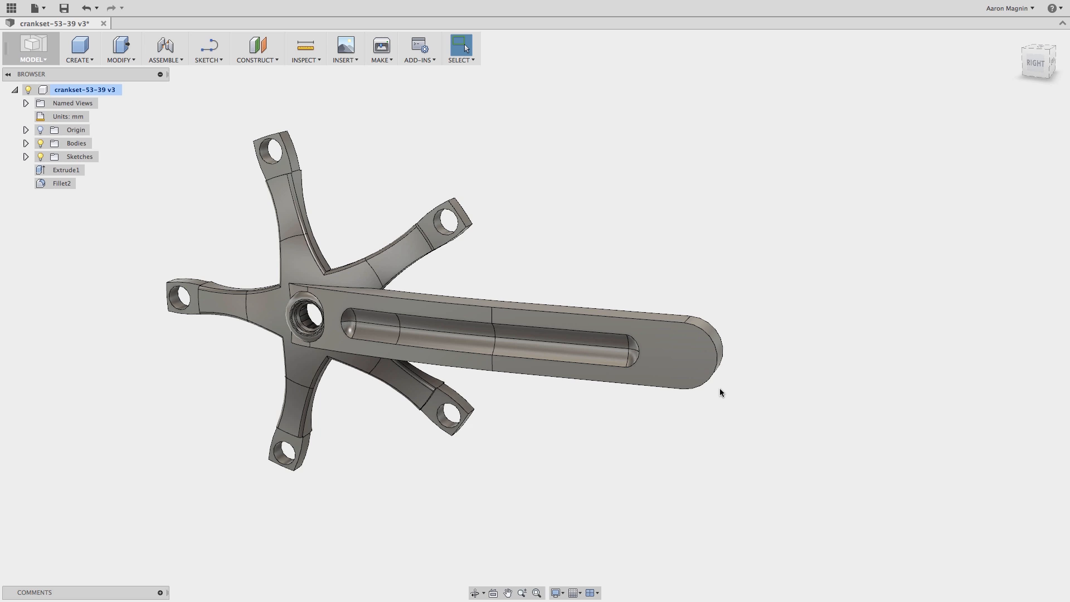
{"action": "mouse_move", "coordinate": [819, 351]}
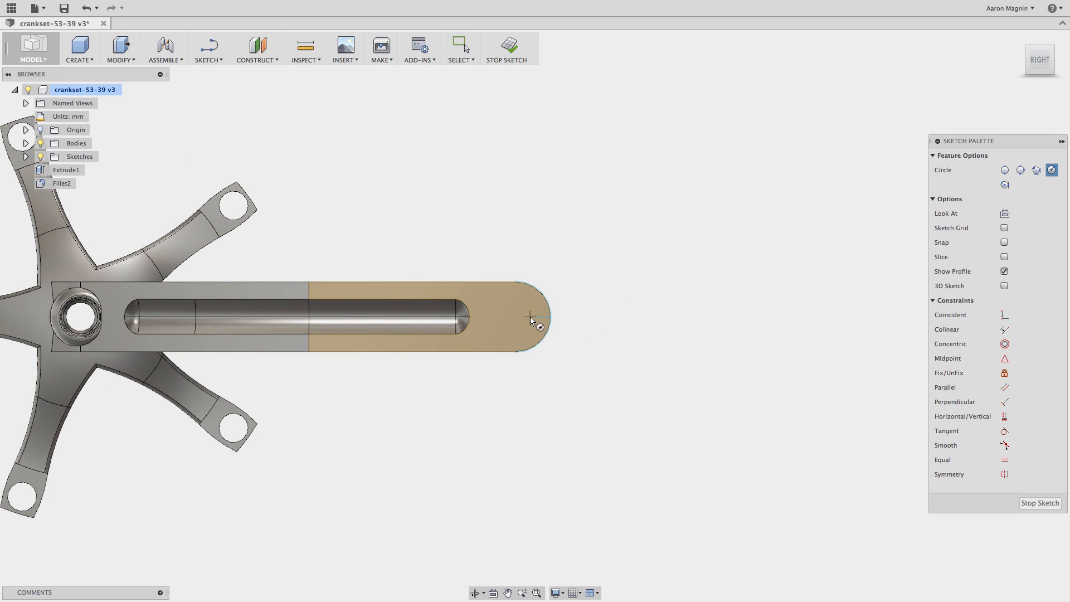
Step: Draw a circle centred on the rounded end and dimension it to 12 mm diameter
{"action": "left_click", "coordinate": [514, 313]}
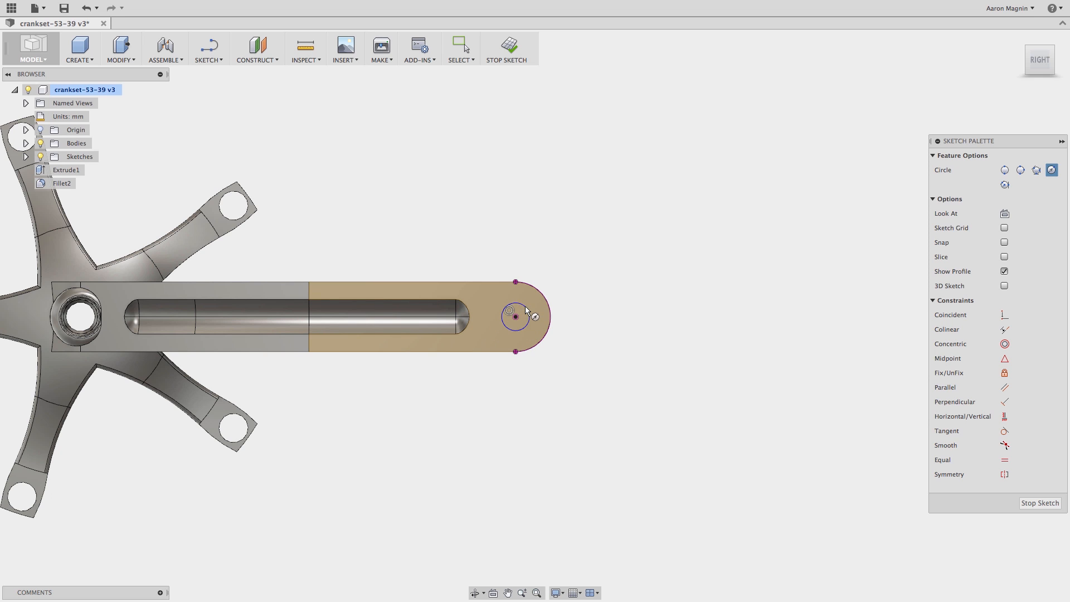
{"action": "mouse_move", "coordinate": [659, 331]}
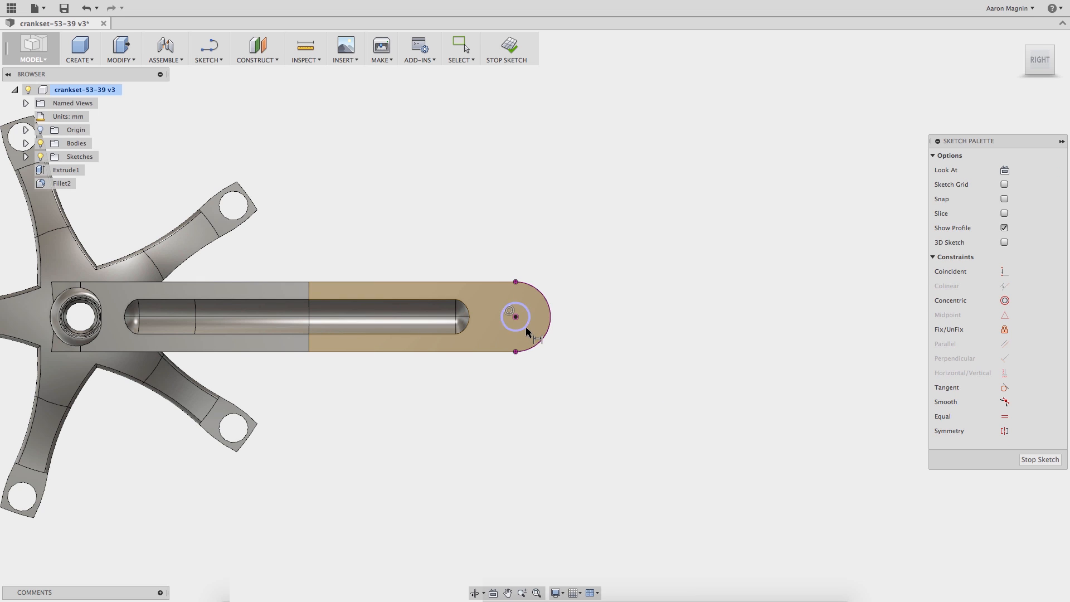
{"action": "left_click", "coordinate": [515, 316]}
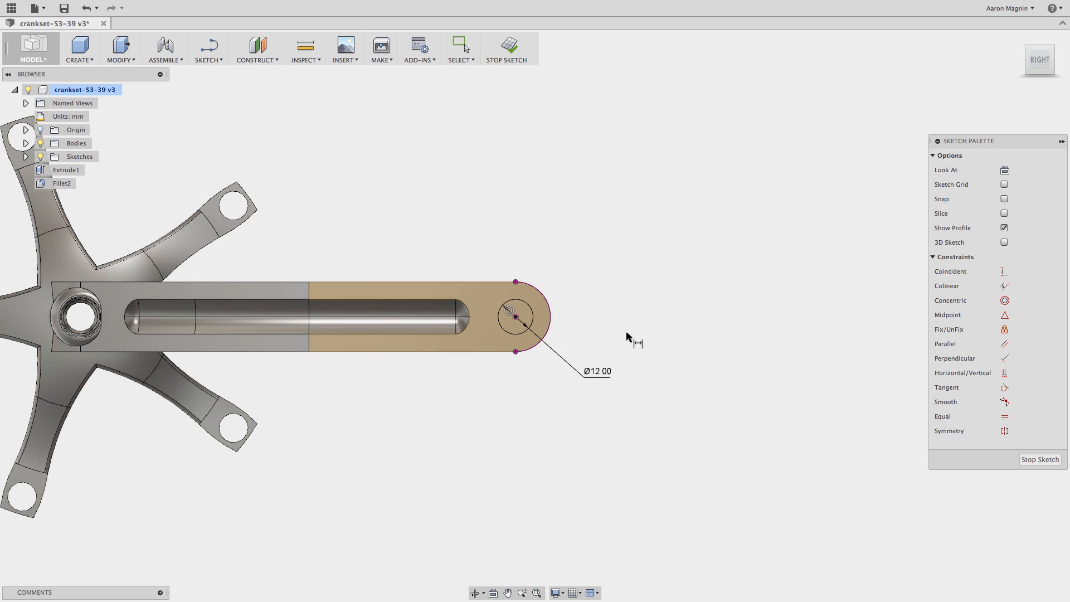
{"action": "mouse_move", "coordinate": [690, 335]}
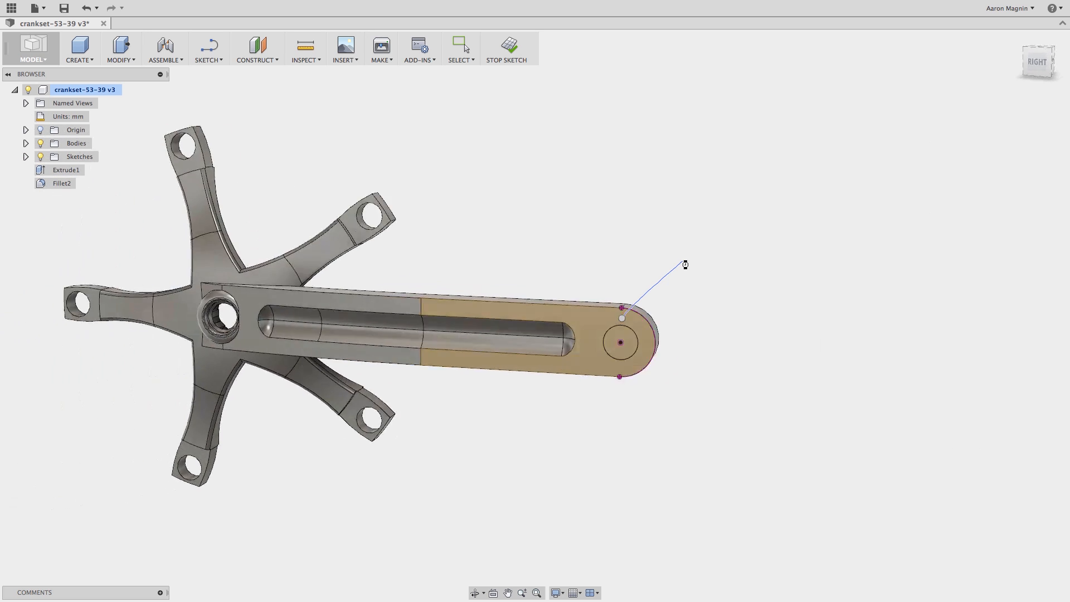
Step: Select the 12 mm circle as the extrude profile after finishing the sketch
{"action": "left_click", "coordinate": [621, 343]}
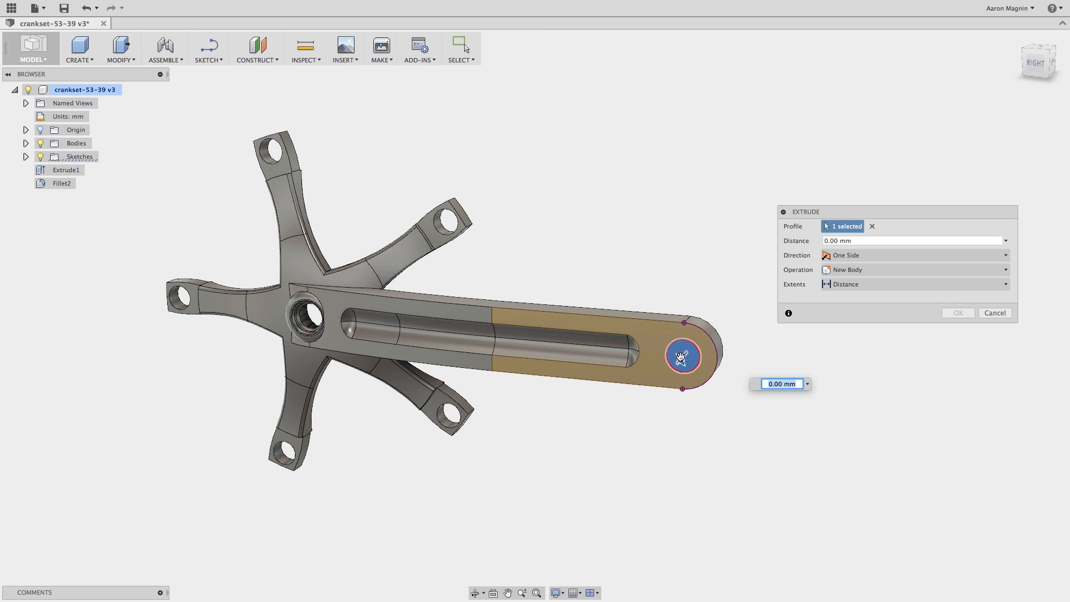